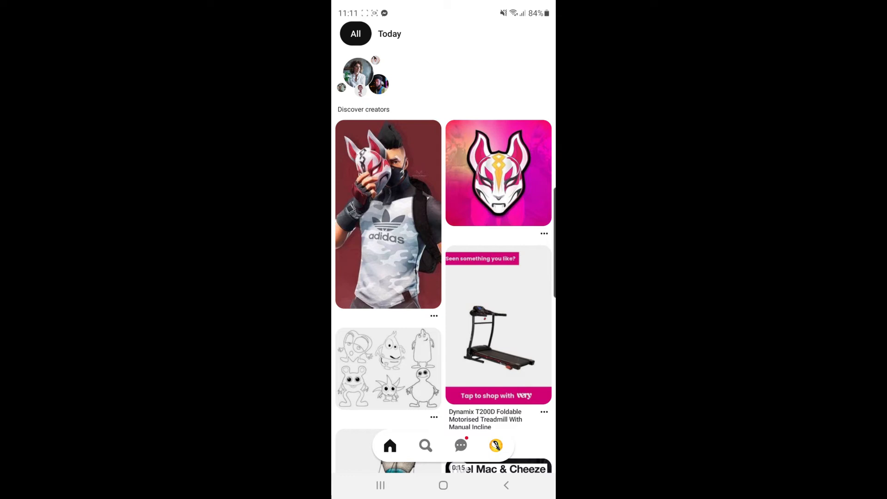
- Go to your own profile showing the empty Tutorial board
click(495, 445)
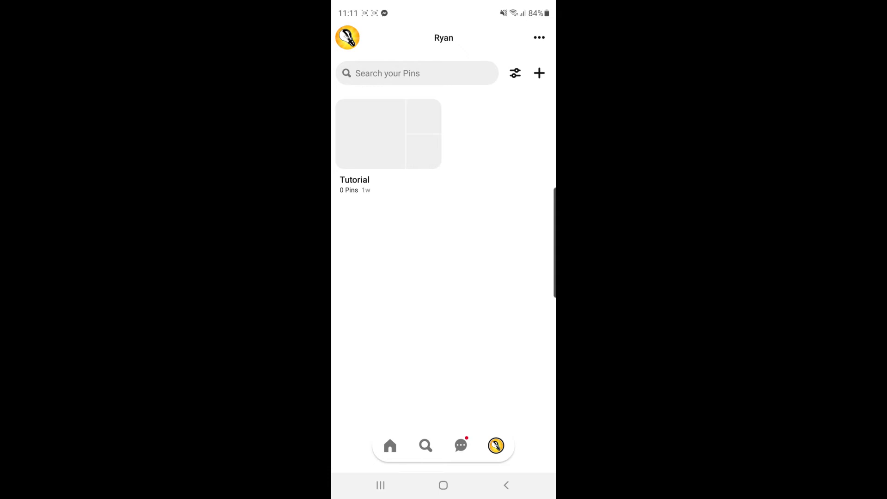
- From profile Settings, reach Switch account under Actions listing the personal and two business accounts
click(538, 36)
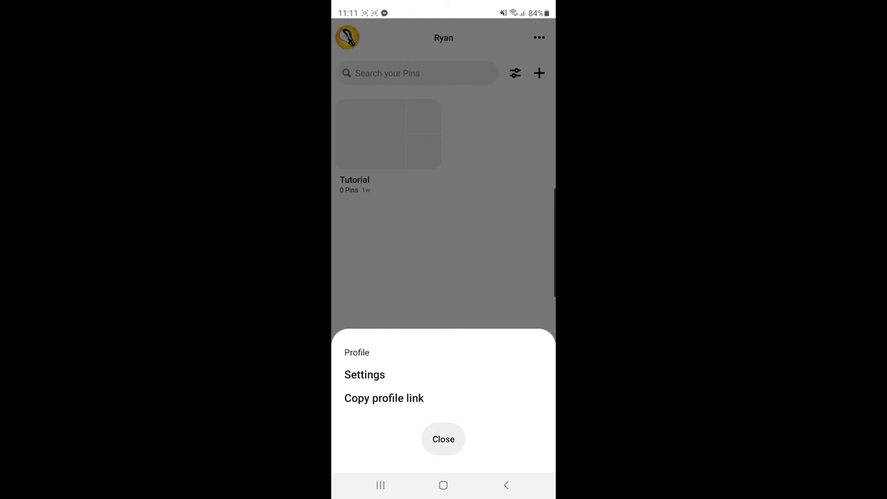
click(442, 439)
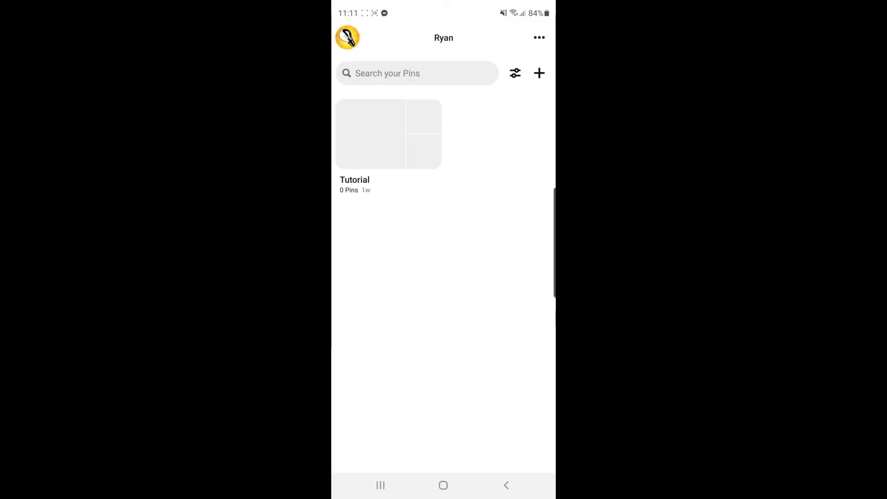
click(537, 37)
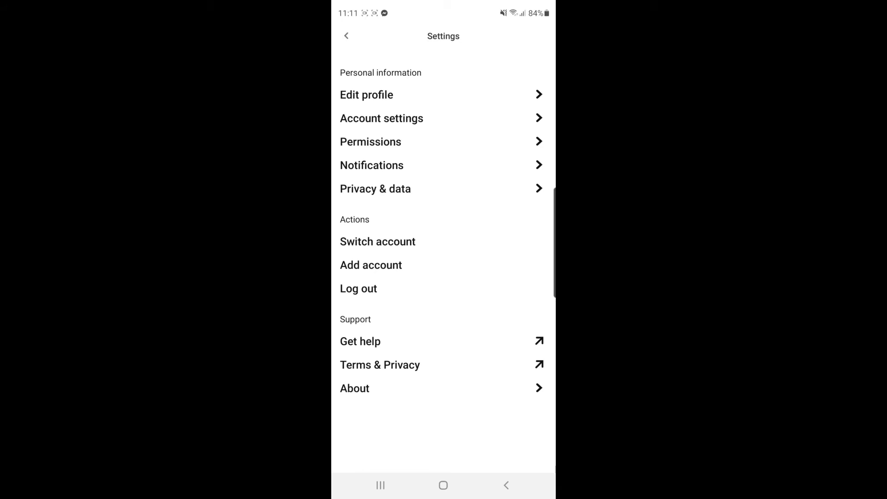
click(377, 241)
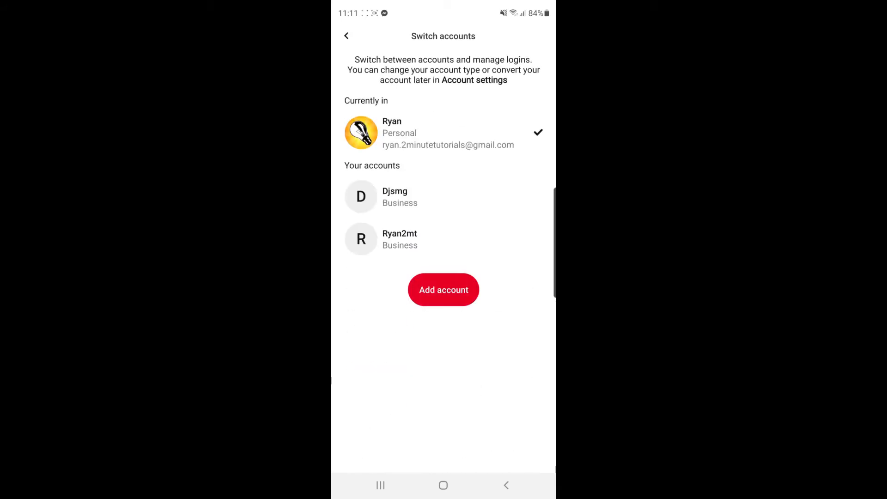